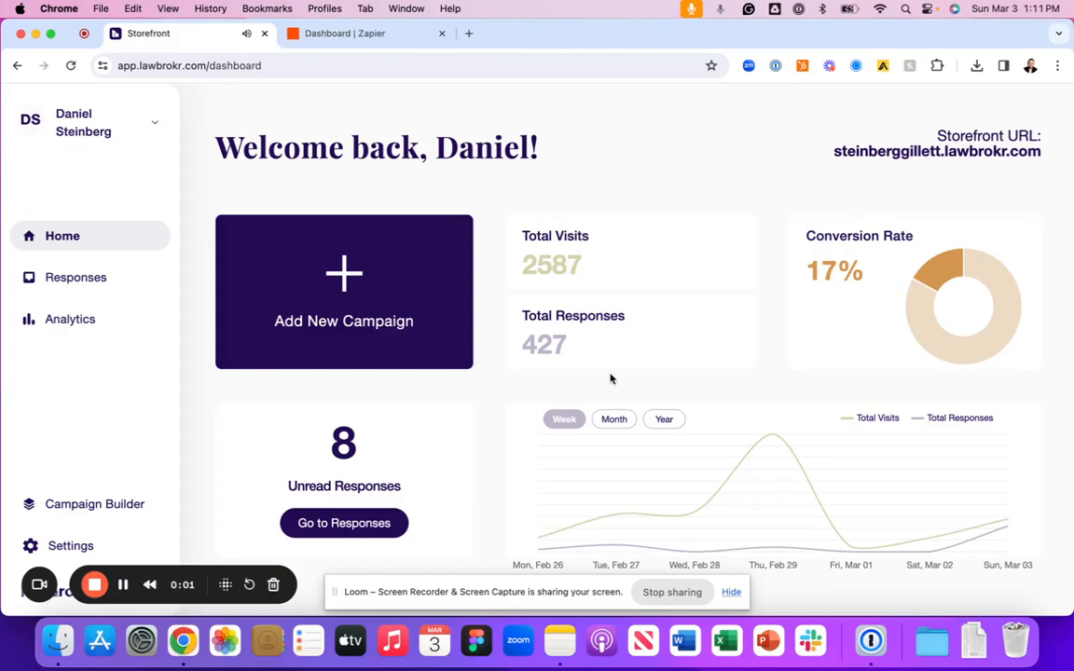
pyautogui.moveTo(612, 384)
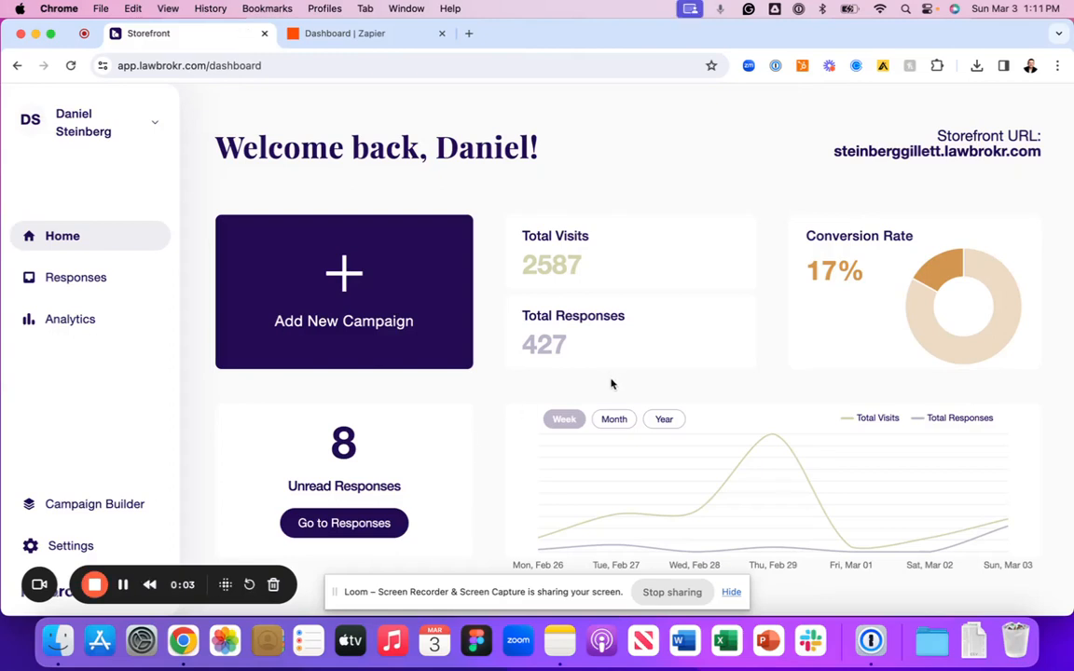
pyautogui.moveTo(608, 384)
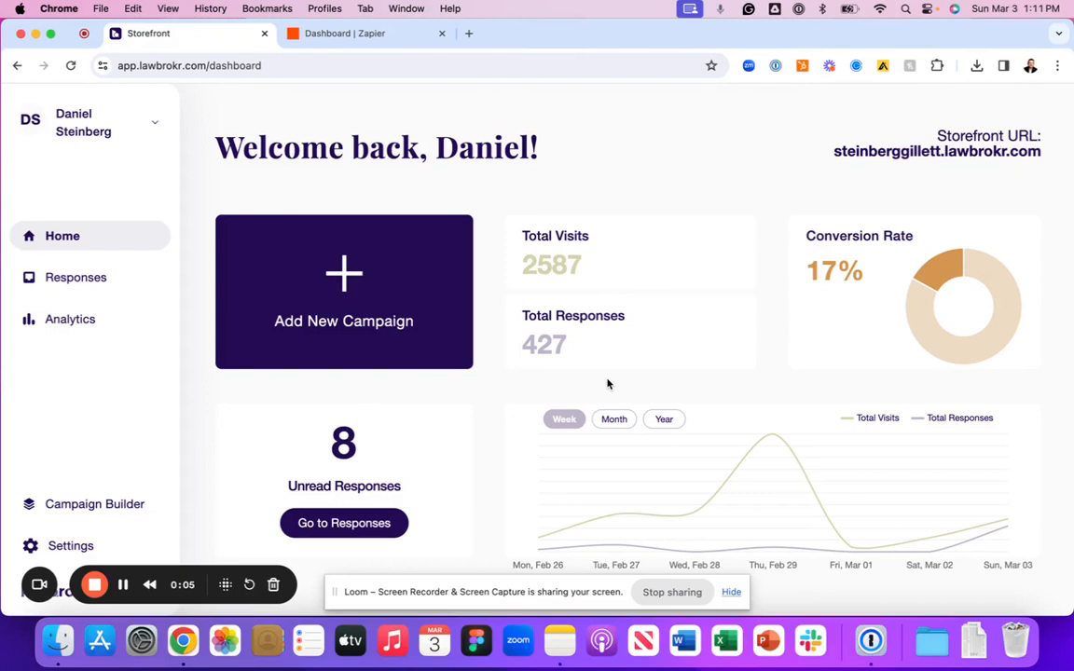
pyautogui.moveTo(593, 386)
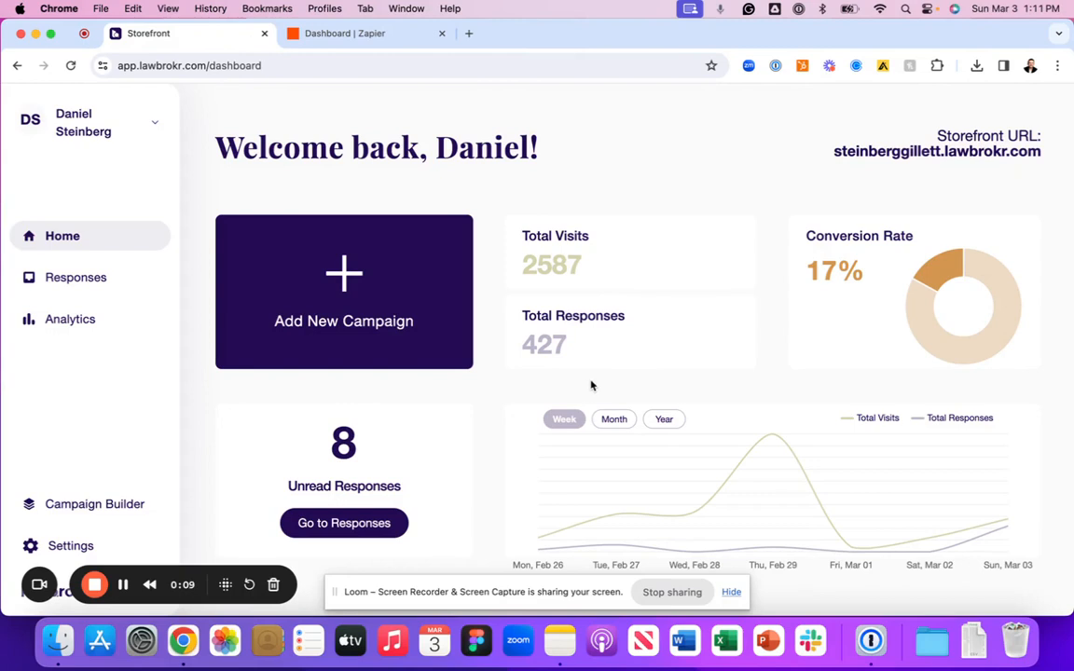
pyautogui.moveTo(88, 534)
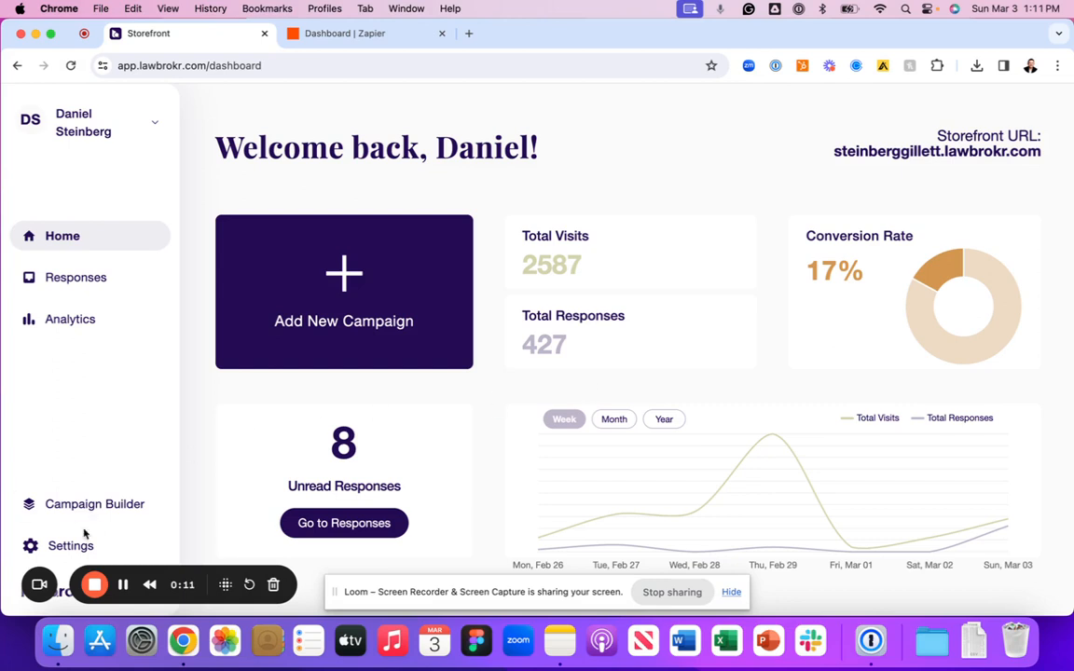
# Go to Settings > Integrations in Lawbrokr and add the Zapier integration.
pyautogui.click(62, 546)
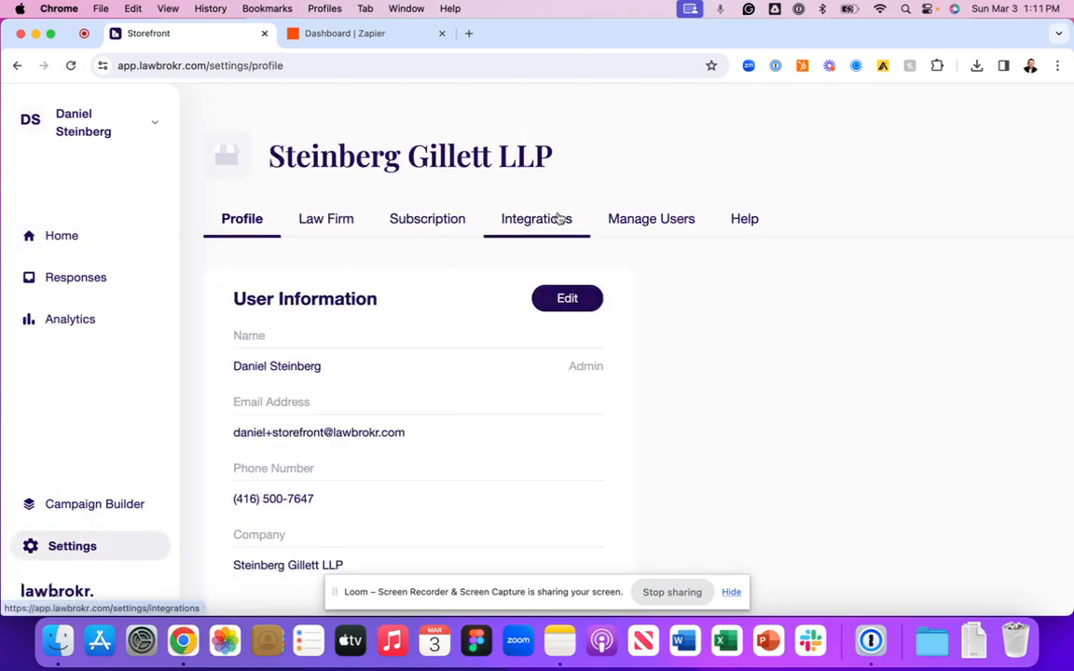
pyautogui.click(537, 218)
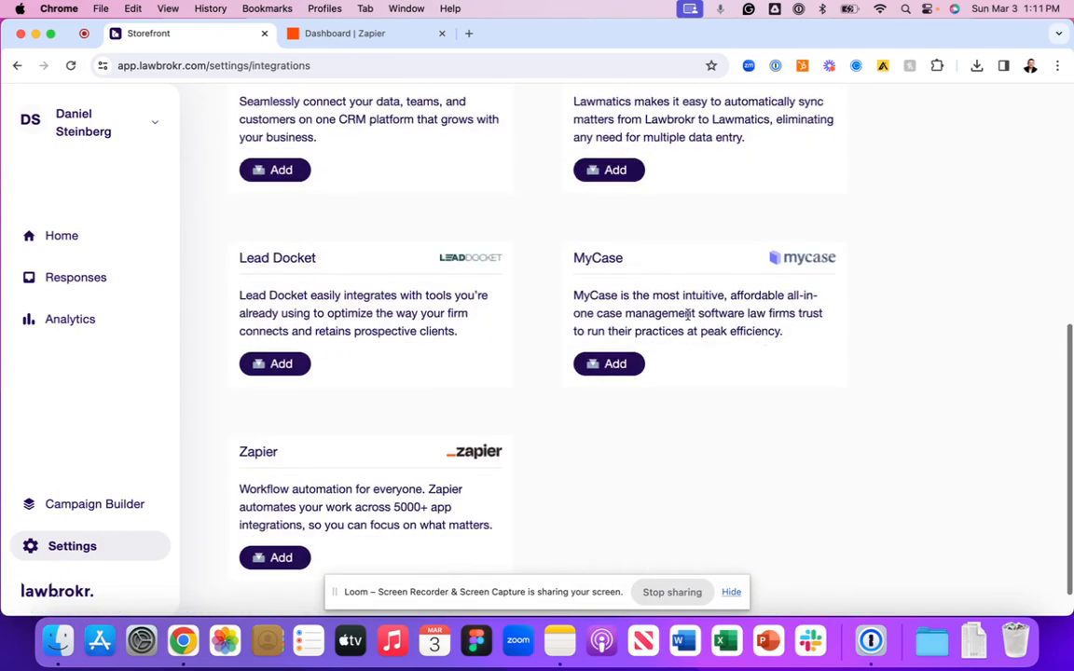
pyautogui.scroll(-3)
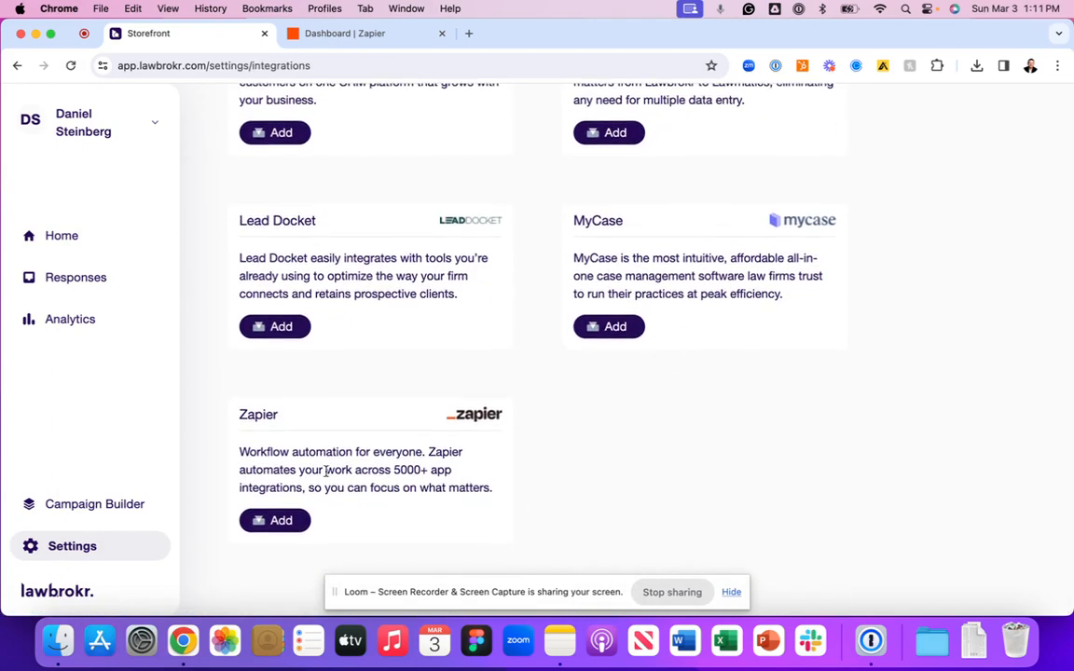
pyautogui.click(276, 521)
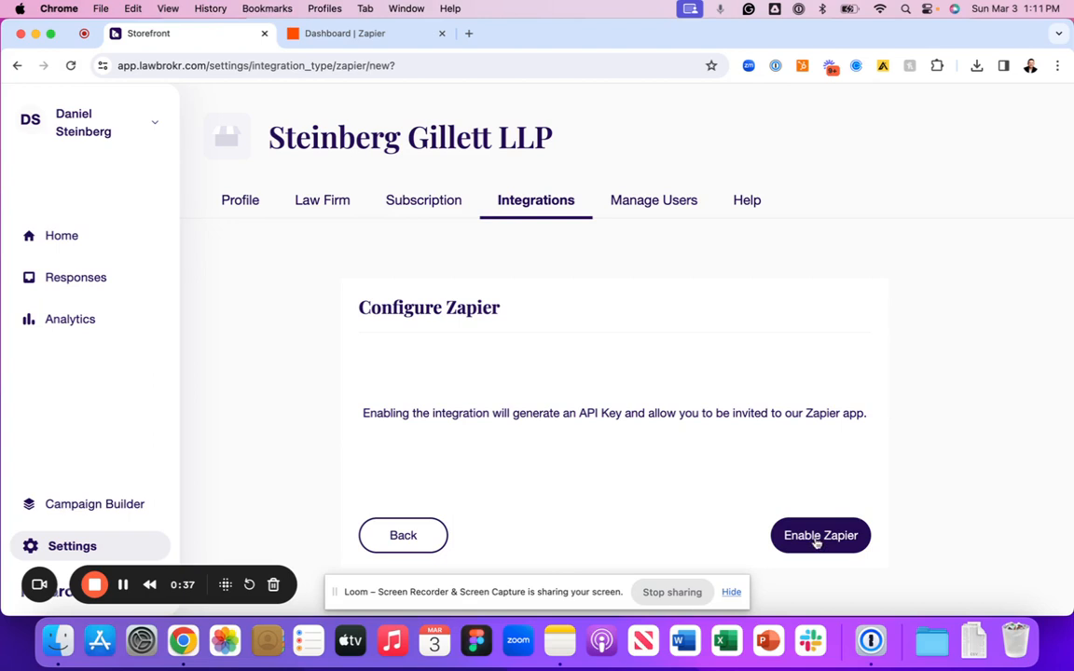
# Enable Zapier to generate an API key, then follow Go to Zapier to the invitation page.
pyautogui.click(820, 535)
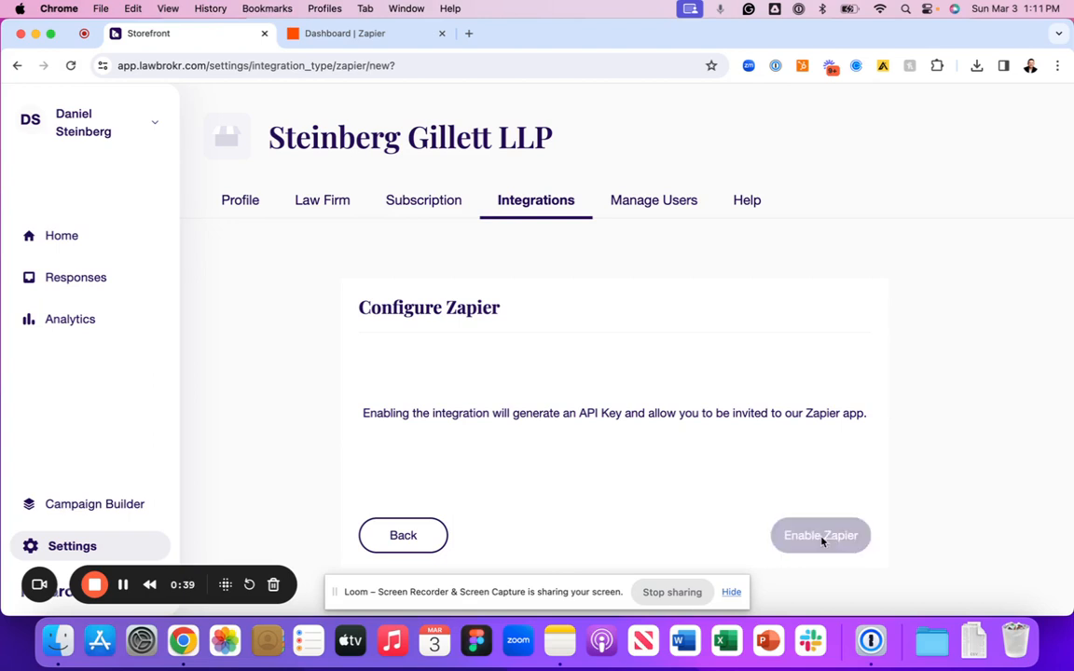
pyautogui.click(820, 535)
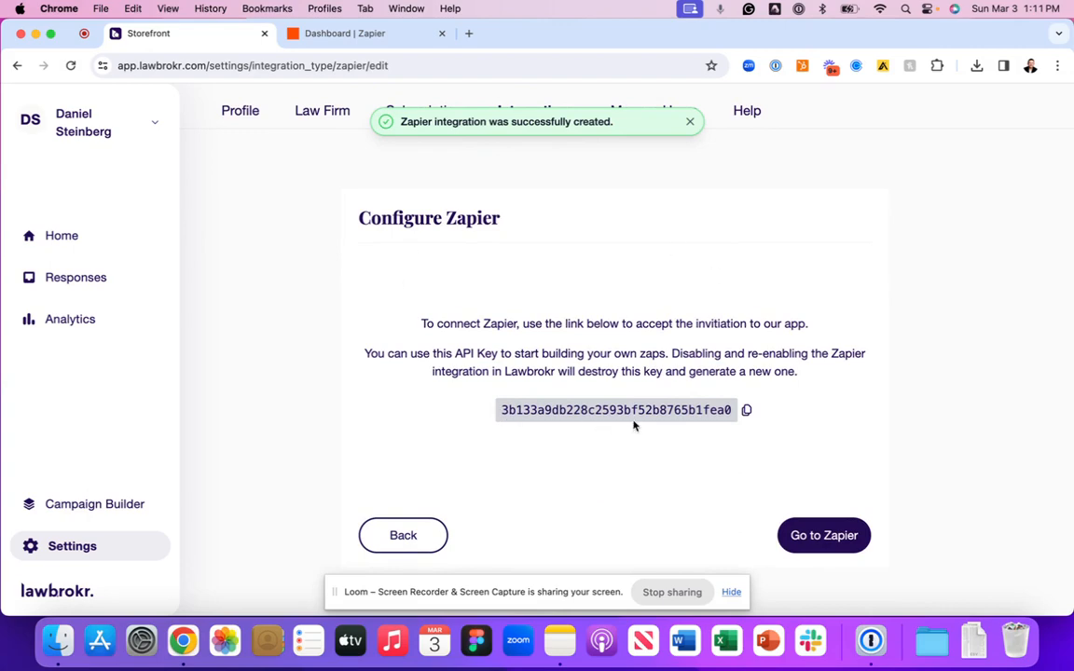
pyautogui.click(824, 535)
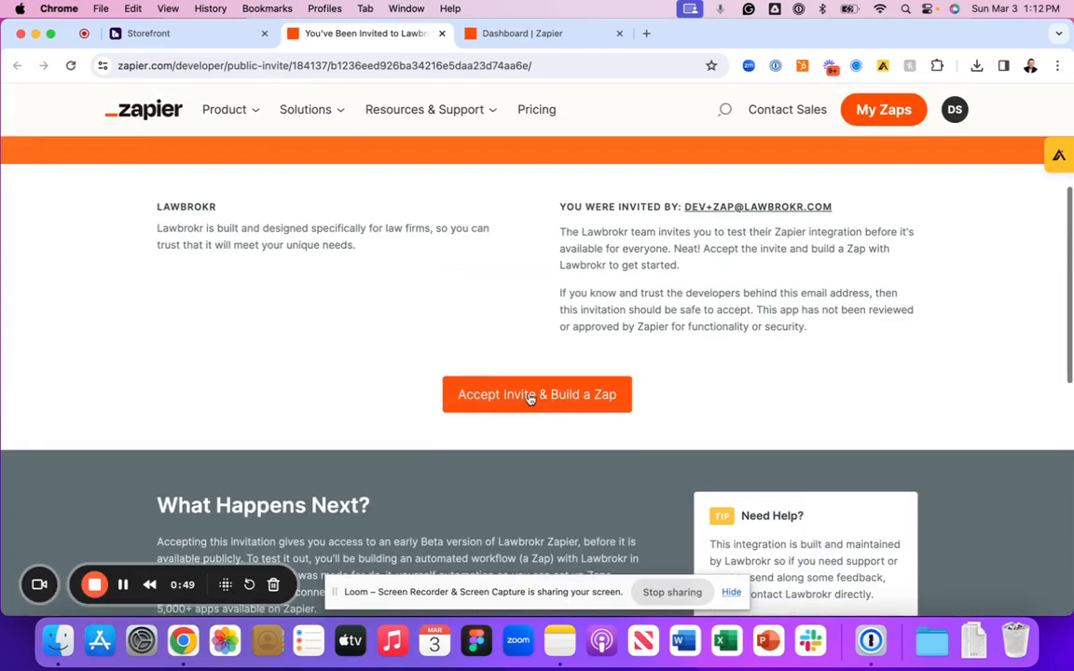
# Accept the Lawbrokr invite and create a new untitled Zap.
pyautogui.click(537, 395)
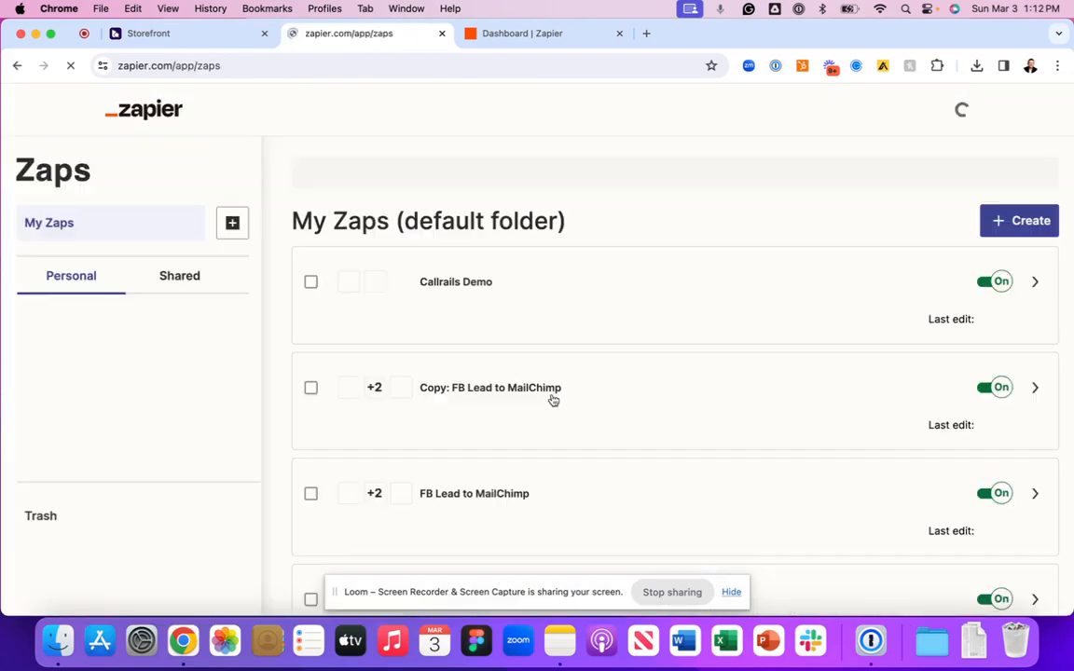
pyautogui.click(1018, 220)
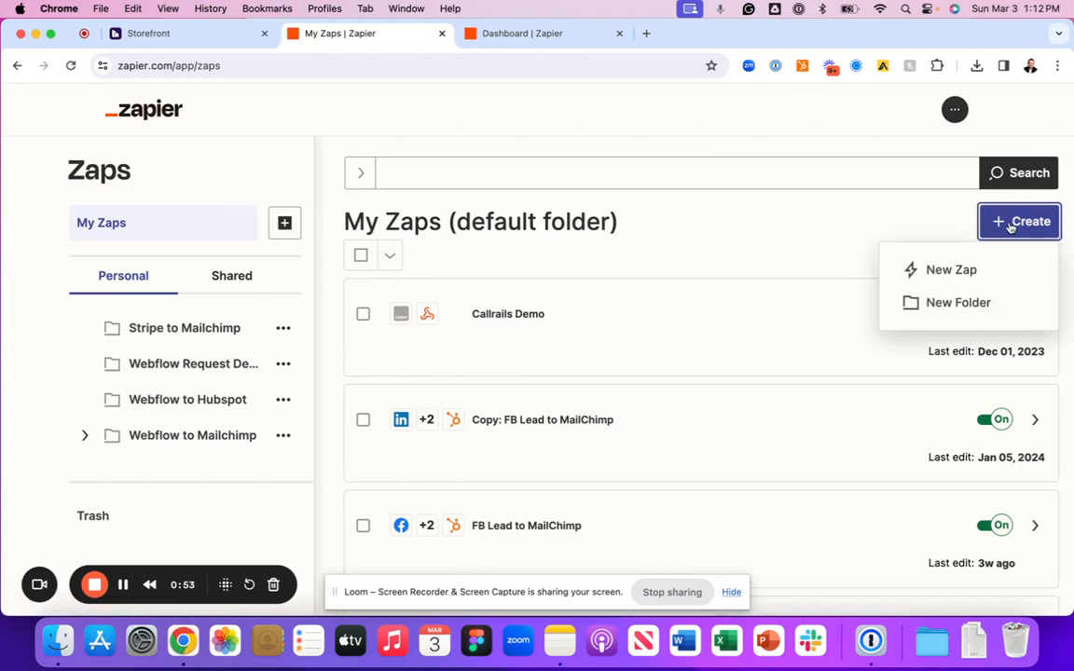
pyautogui.click(950, 269)
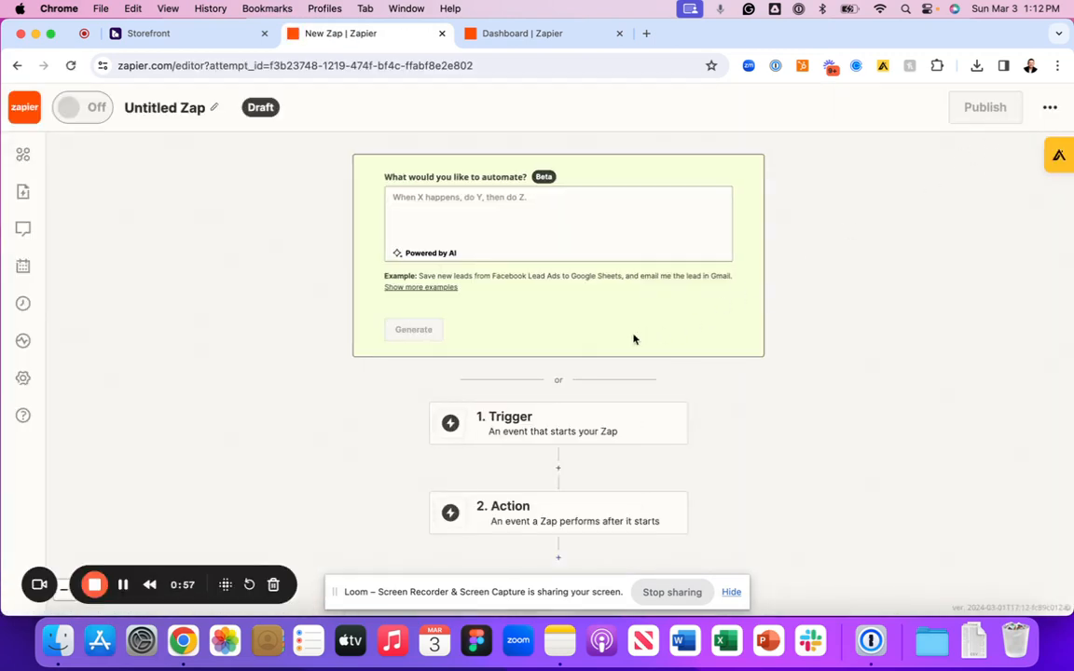
# Set the Zap's trigger to Lawbrokr with the New Lead event.
pyautogui.click(557, 422)
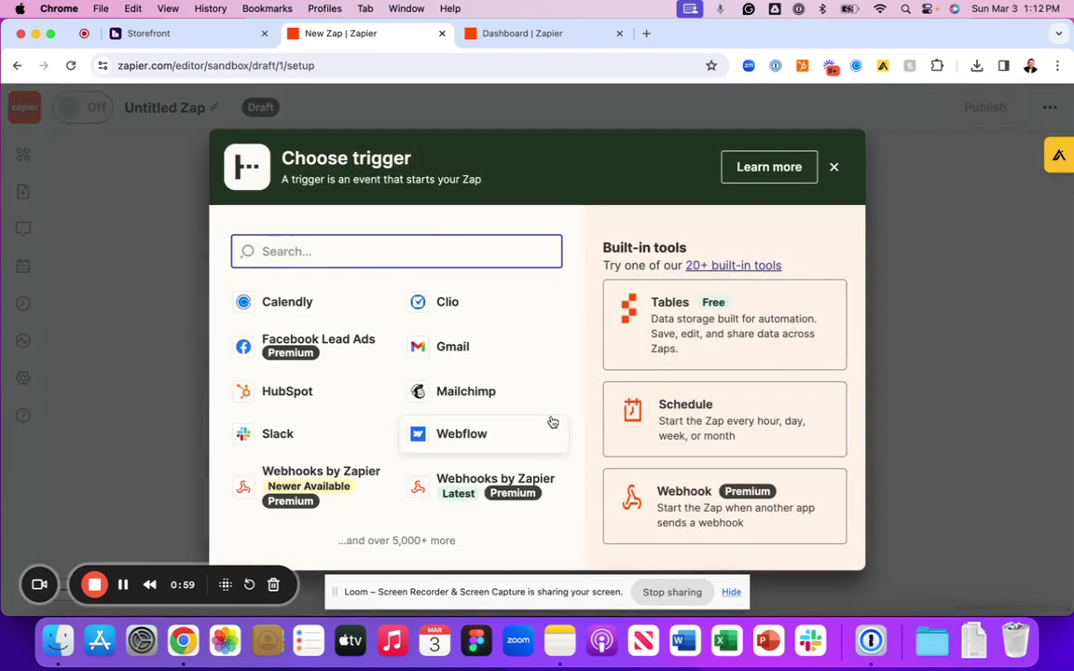
pyautogui.write('lawbrokr')
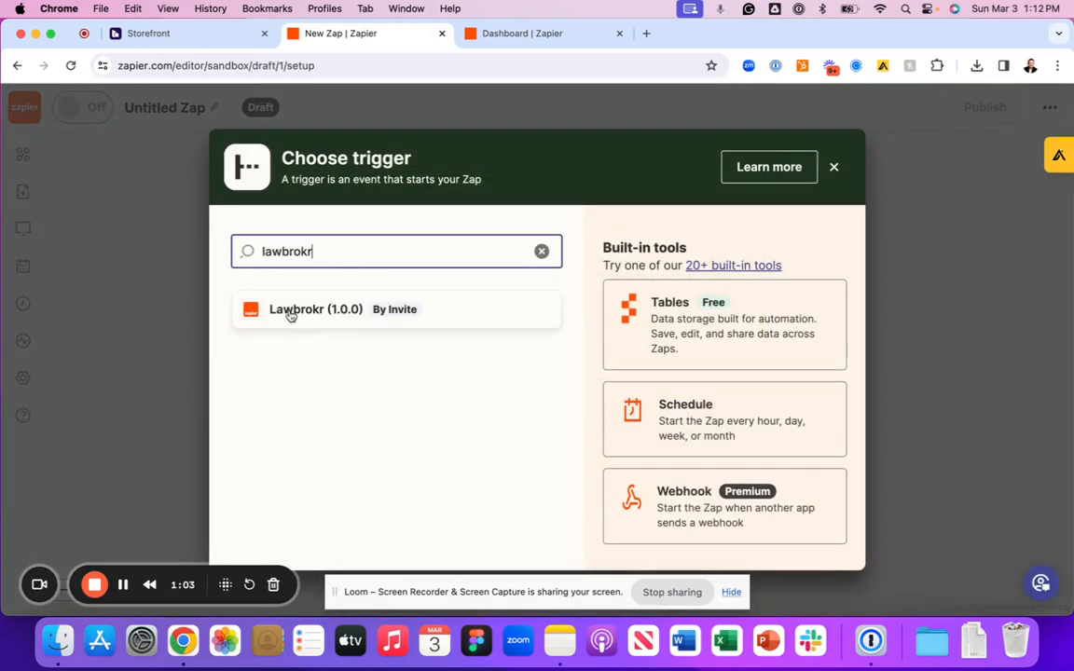
pyautogui.click(315, 309)
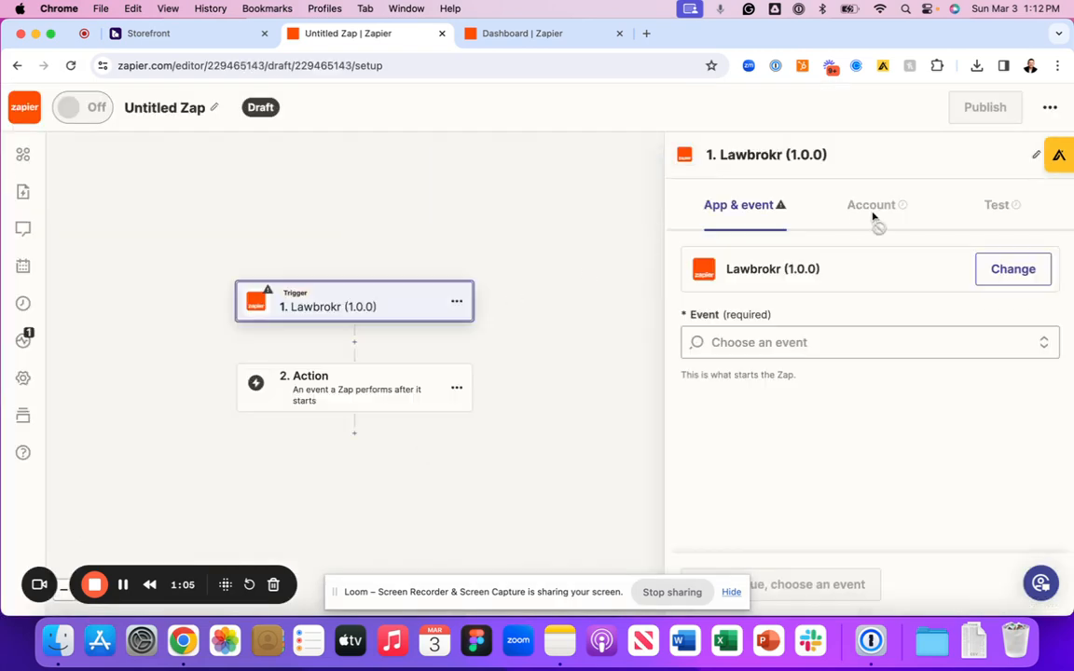
pyautogui.click(869, 343)
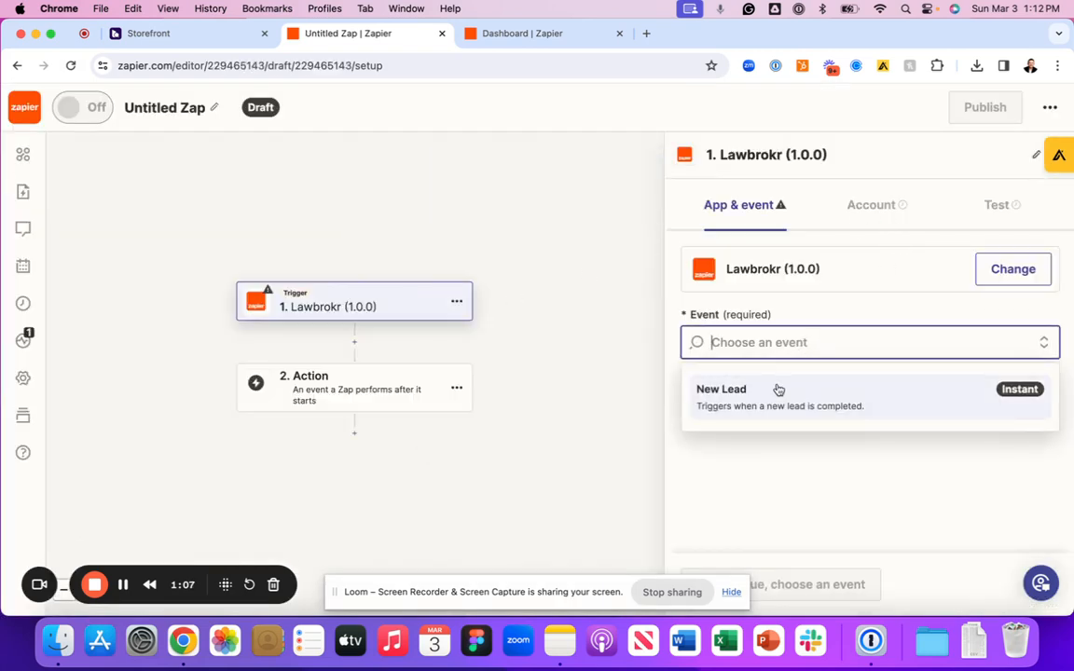
pyautogui.click(720, 390)
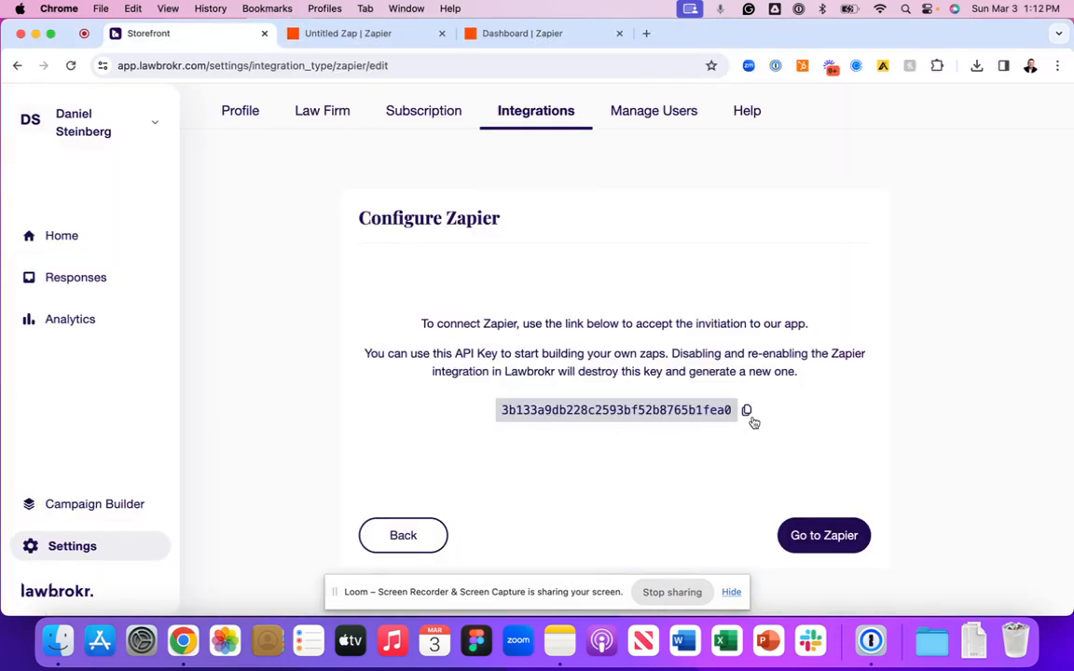
# Connect the Lawbrokr account in Zapier using the copied API key.
pyautogui.click(746, 411)
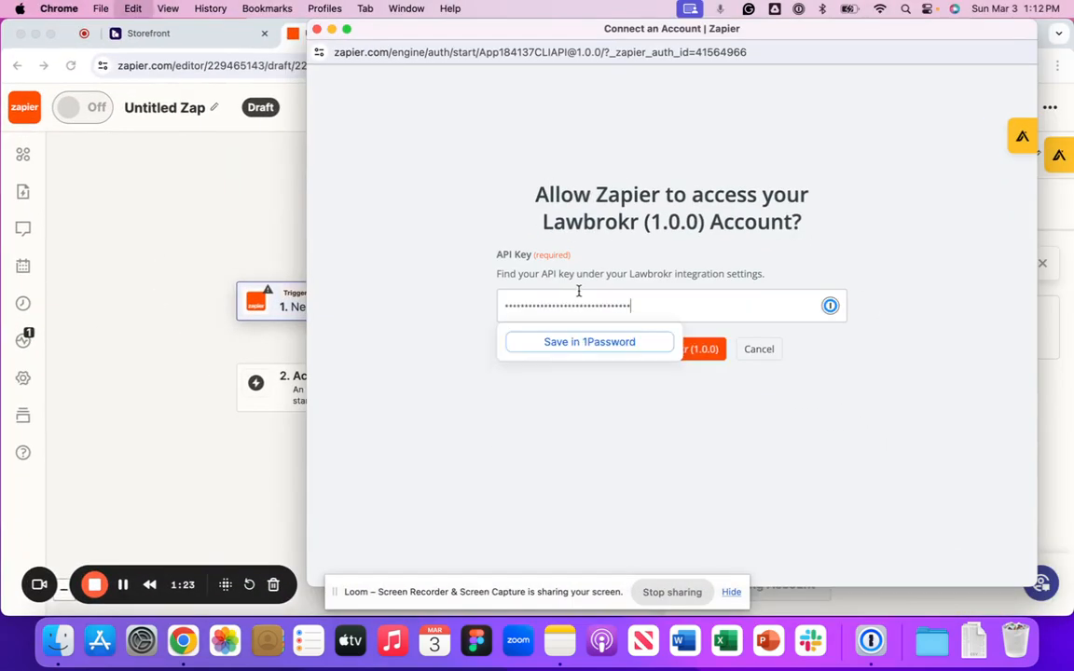
pyautogui.click(693, 349)
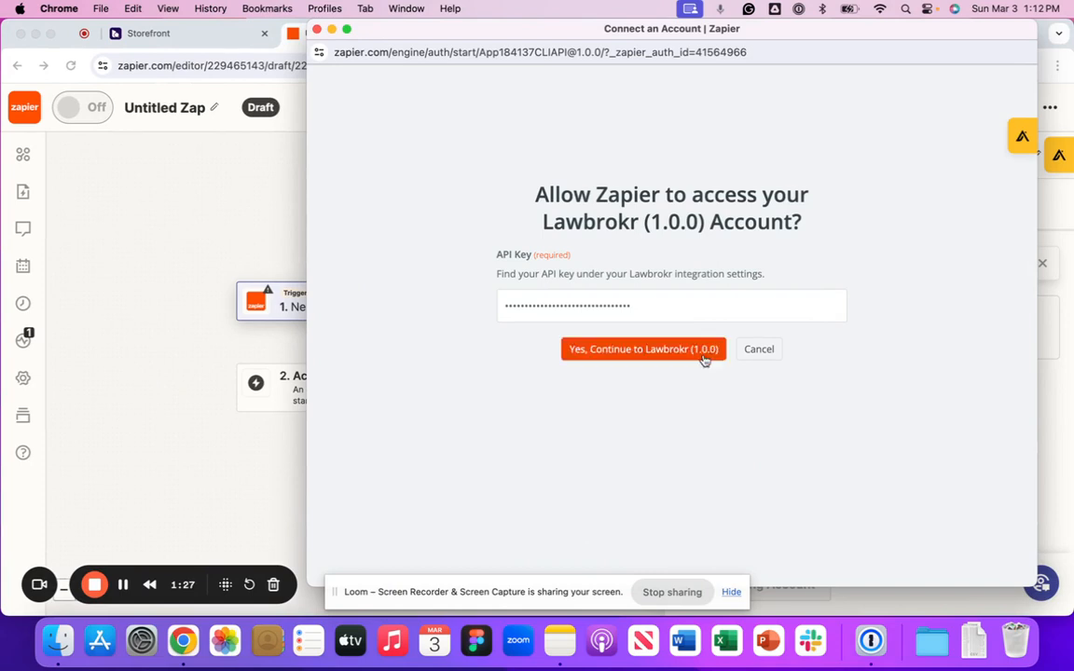
pyautogui.click(639, 349)
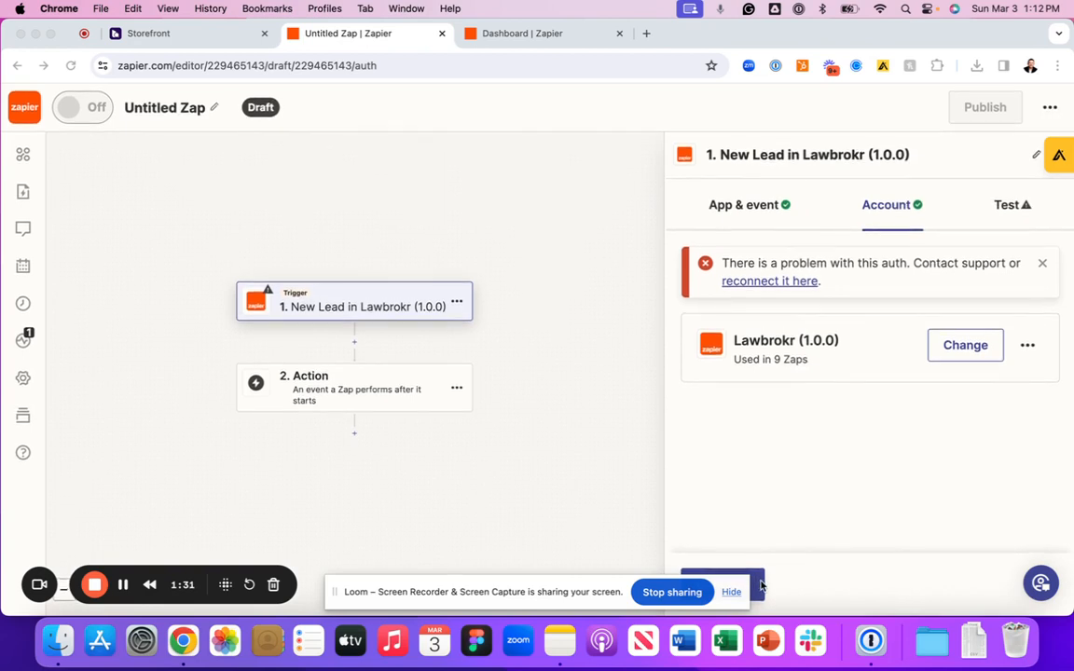
# Test the New Lead trigger and review the pulled Lead A record.
pyautogui.click(1006, 203)
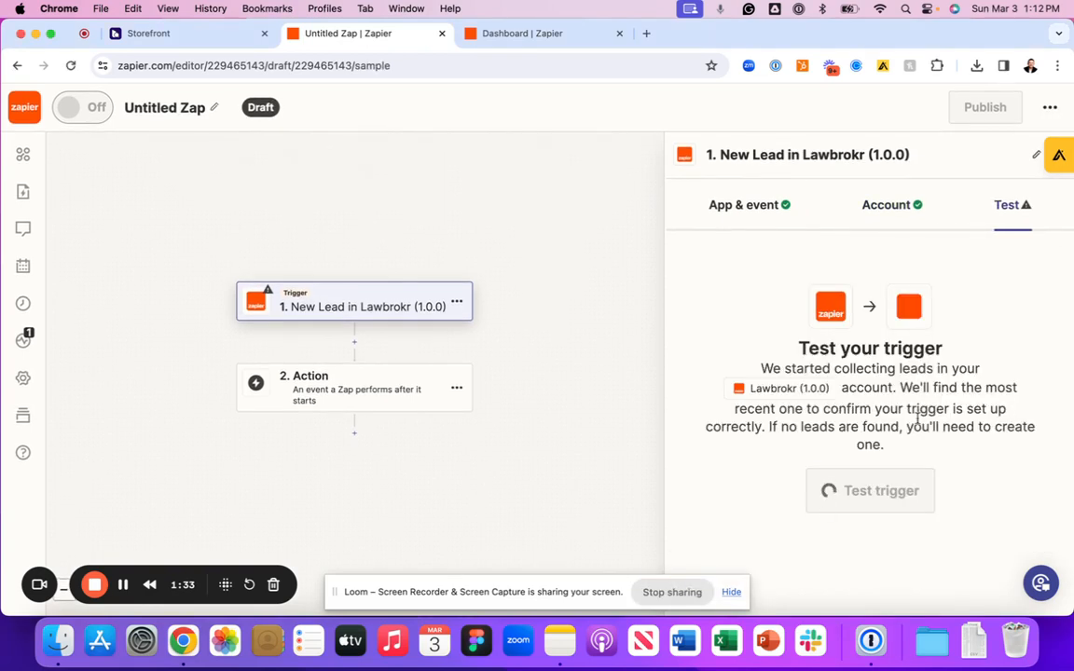
pyautogui.click(869, 492)
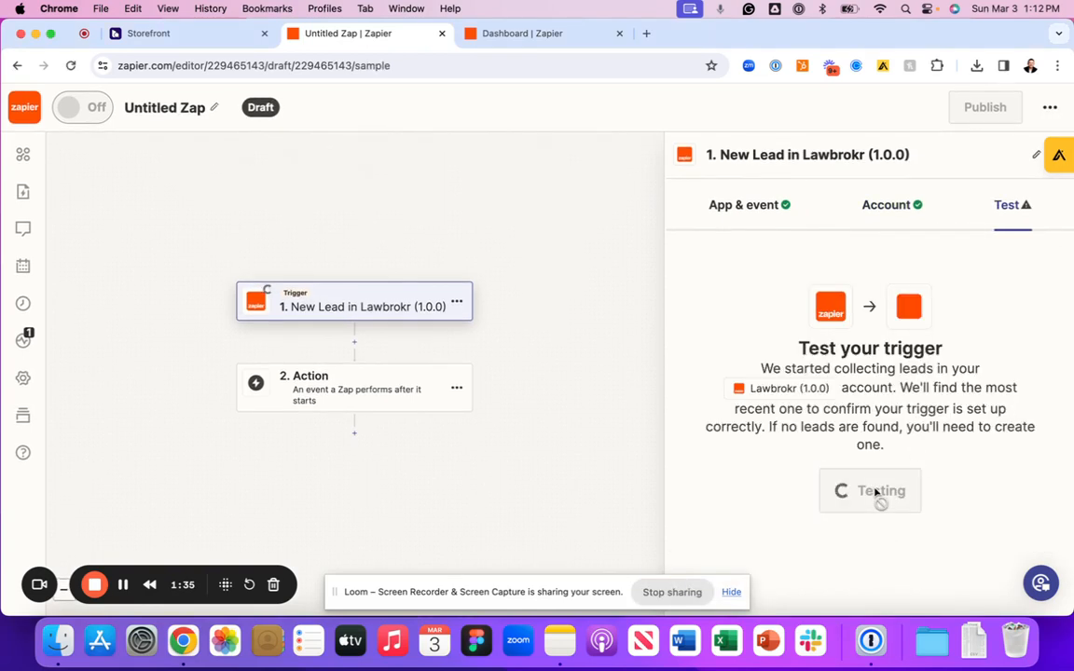
pyautogui.click(869, 492)
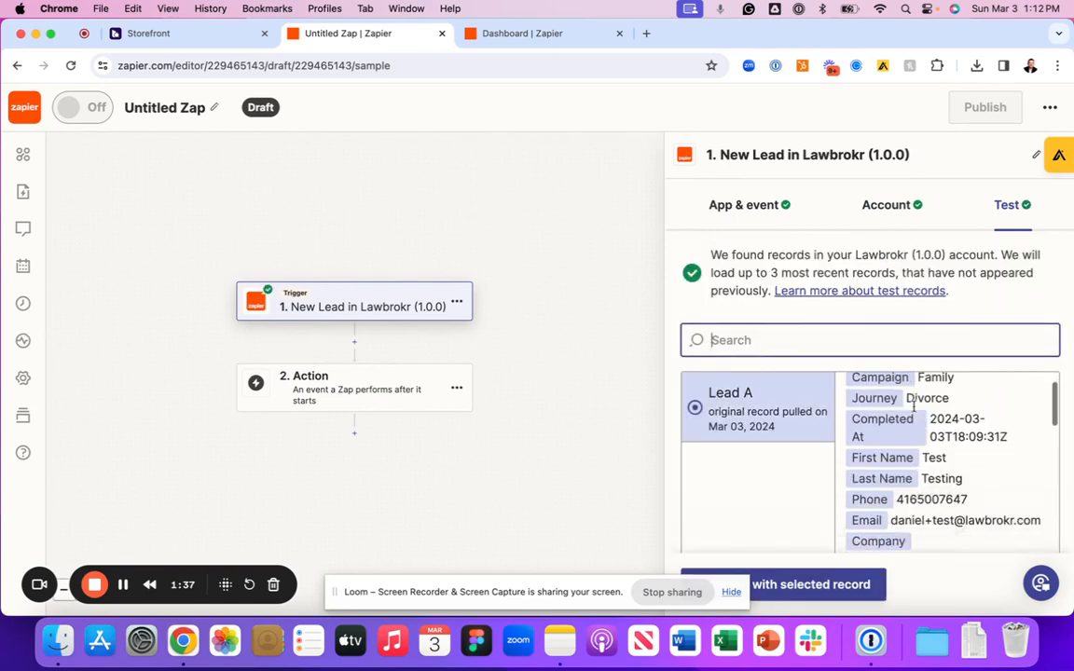
pyautogui.scroll(-3)
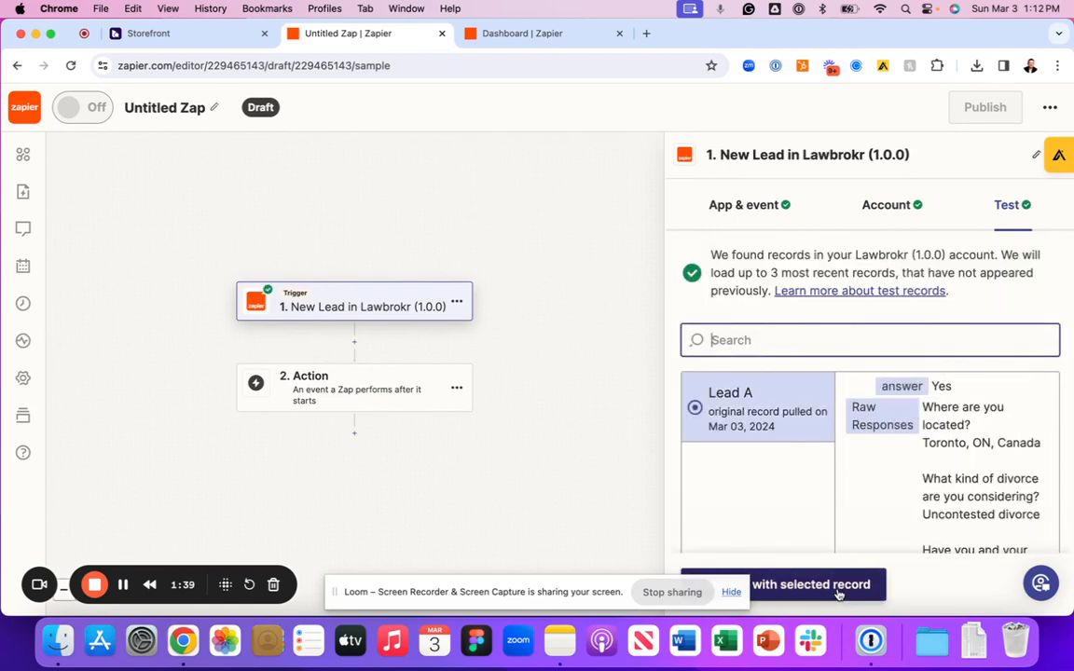
# Continue with Lead A and add a Slack Send Channel Message action, moving to account connection.
pyautogui.click(353, 386)
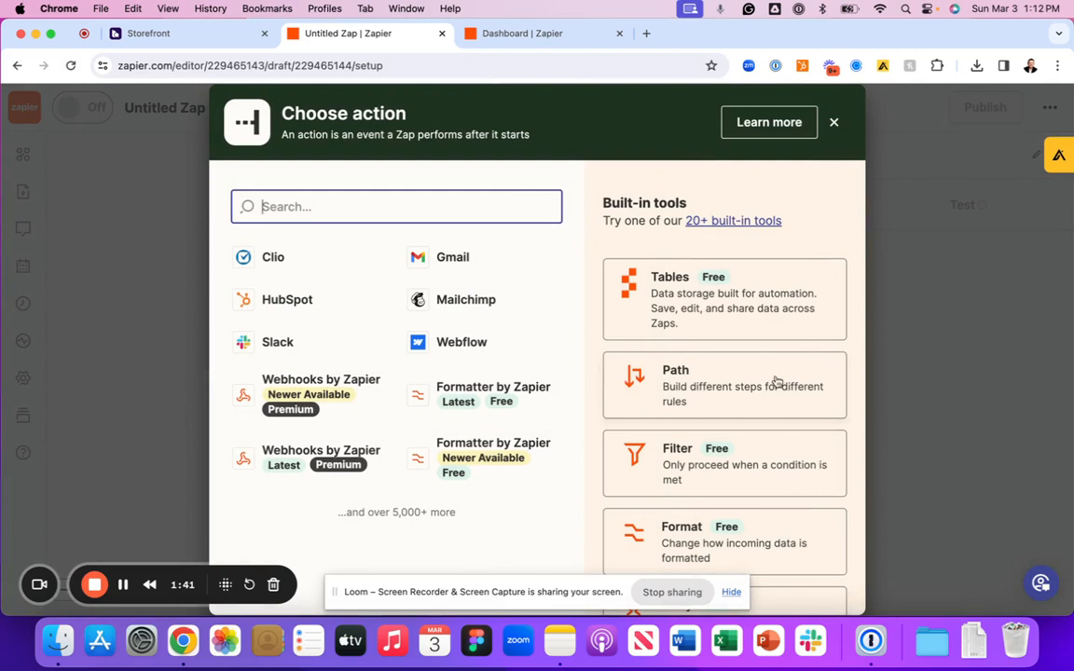
pyautogui.moveTo(395, 402)
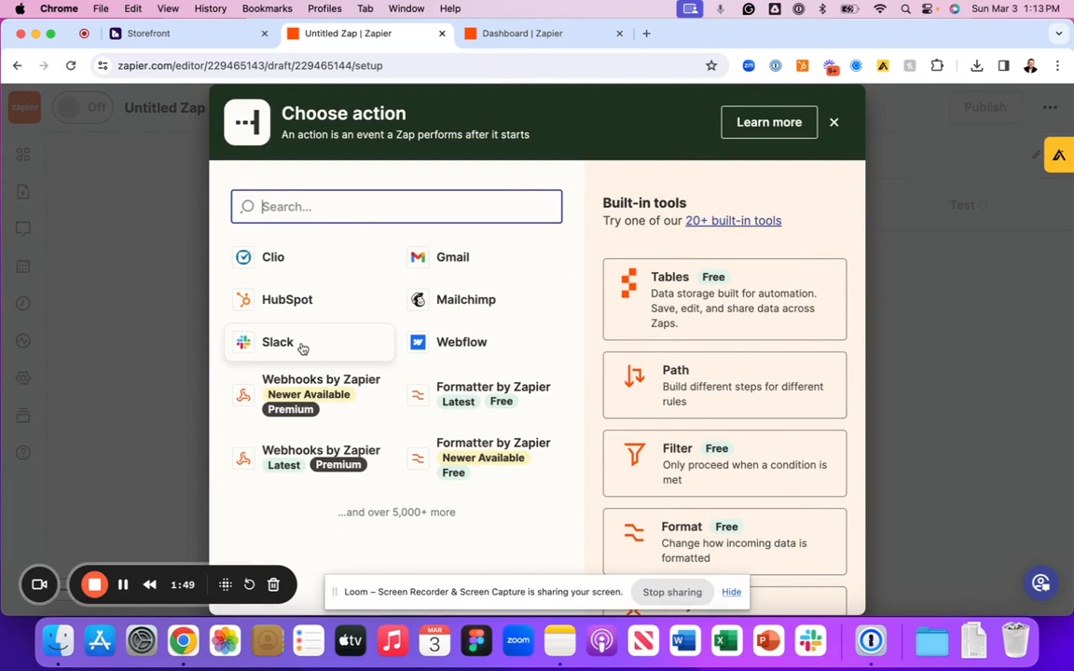
pyautogui.click(276, 343)
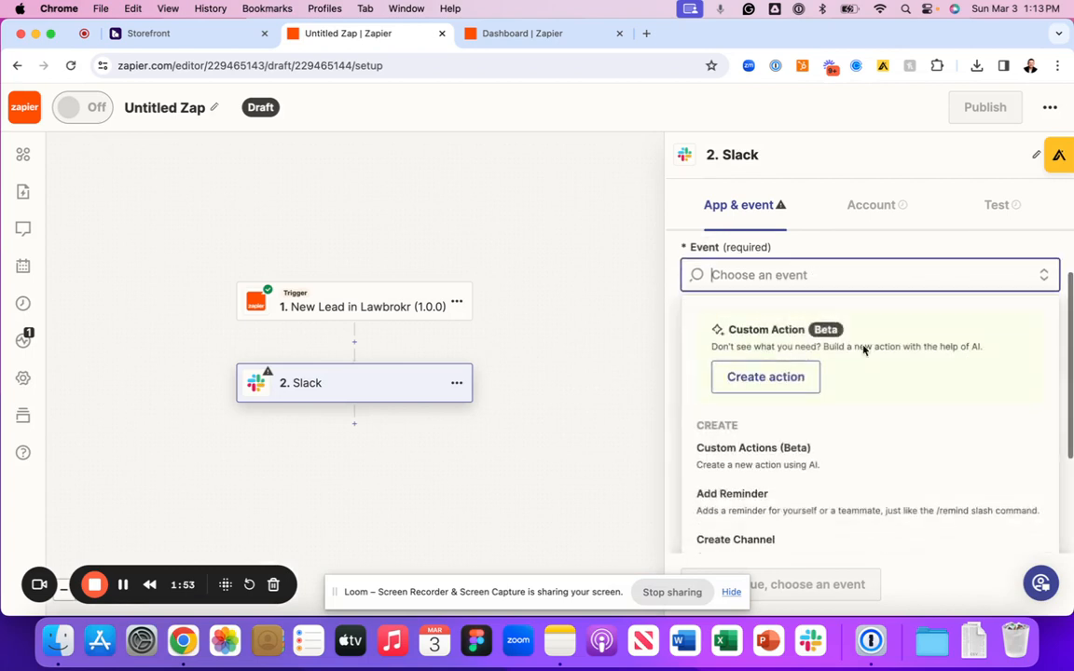
pyautogui.scroll(-3)
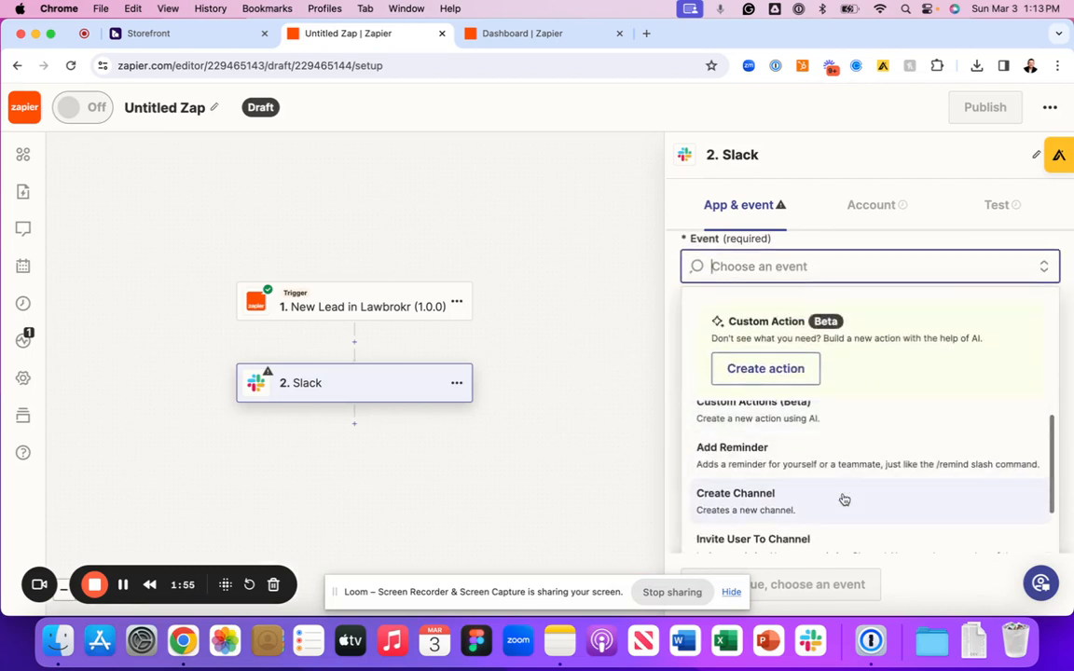
pyautogui.scroll(-3)
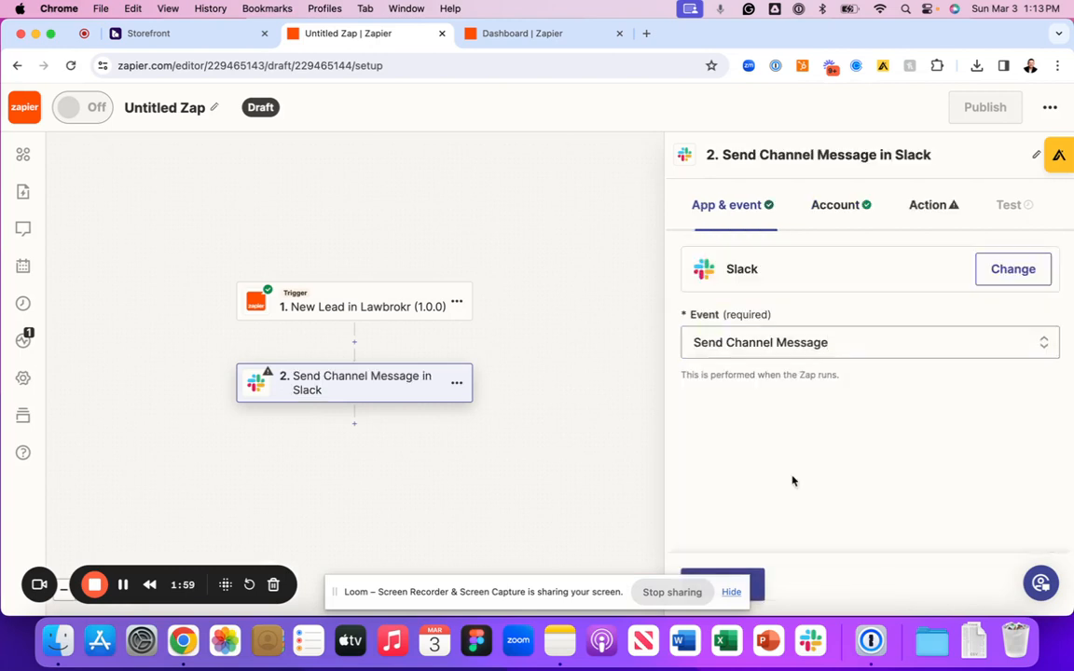
pyautogui.click(835, 203)
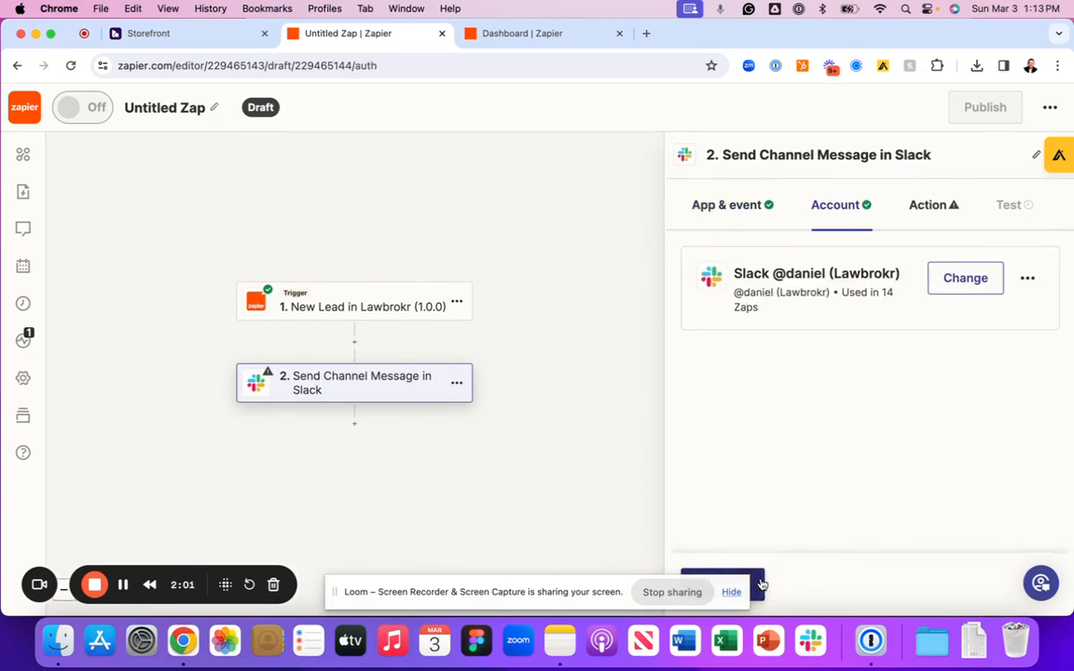
# Review the Slack action's Channel and Message Text fields, leaving them empty.
pyautogui.click(926, 203)
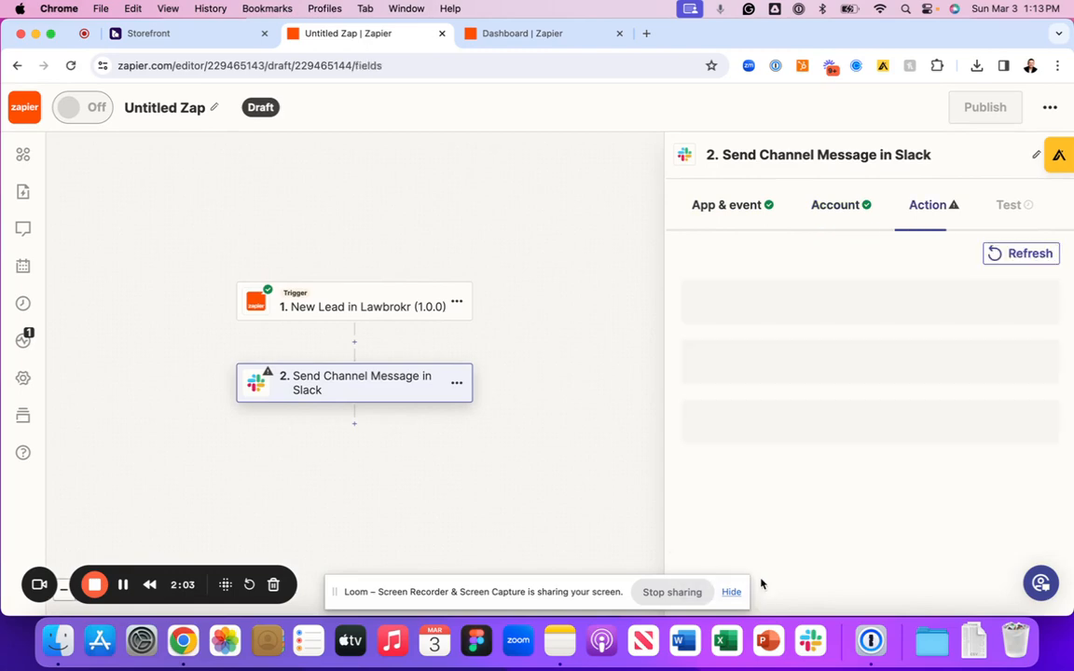
pyautogui.click(869, 315)
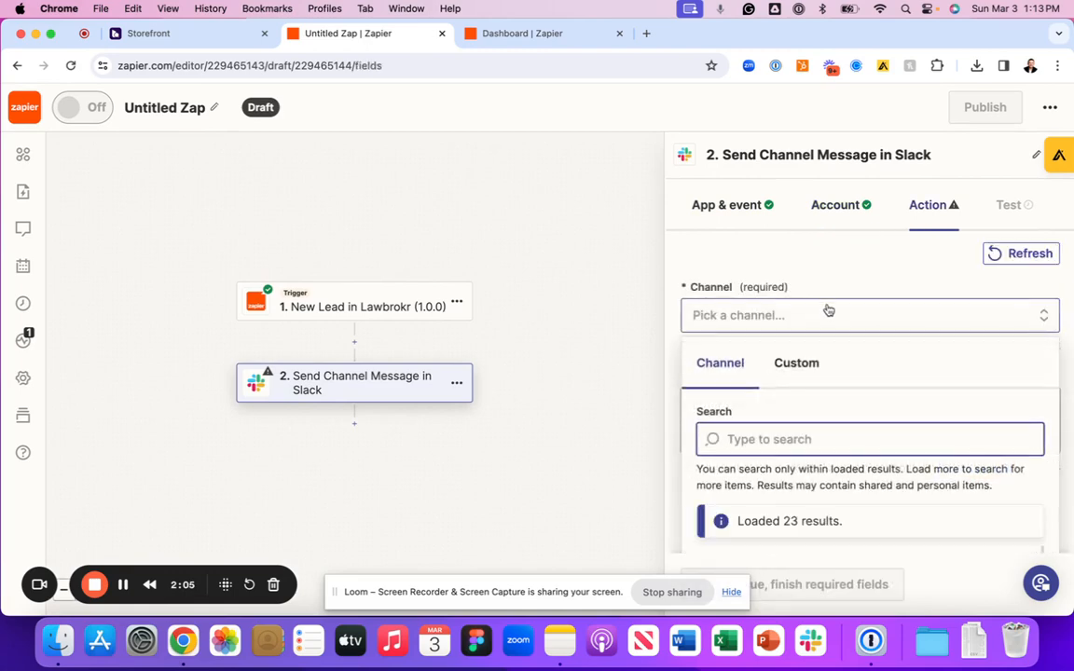
pyautogui.click(868, 315)
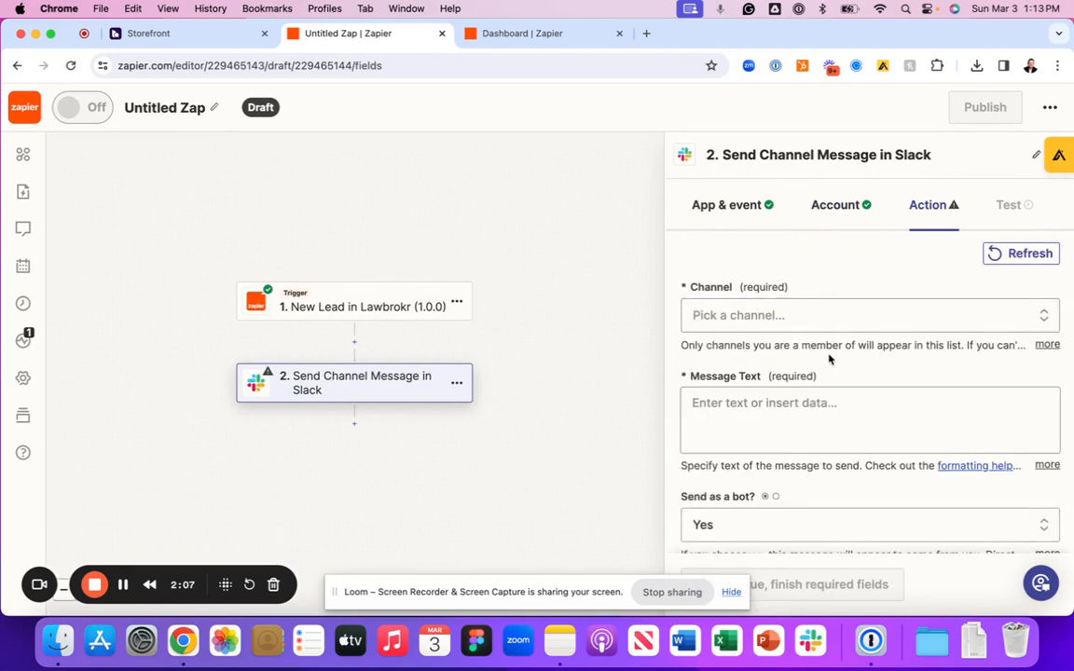
pyautogui.scroll(-3)
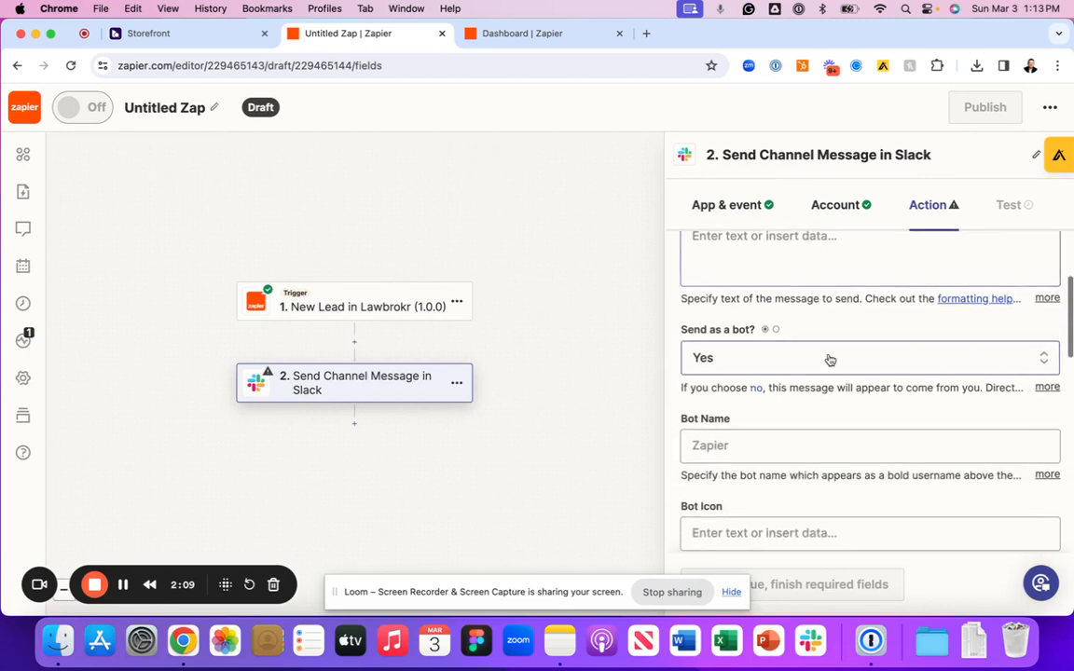
pyautogui.scroll(-3)
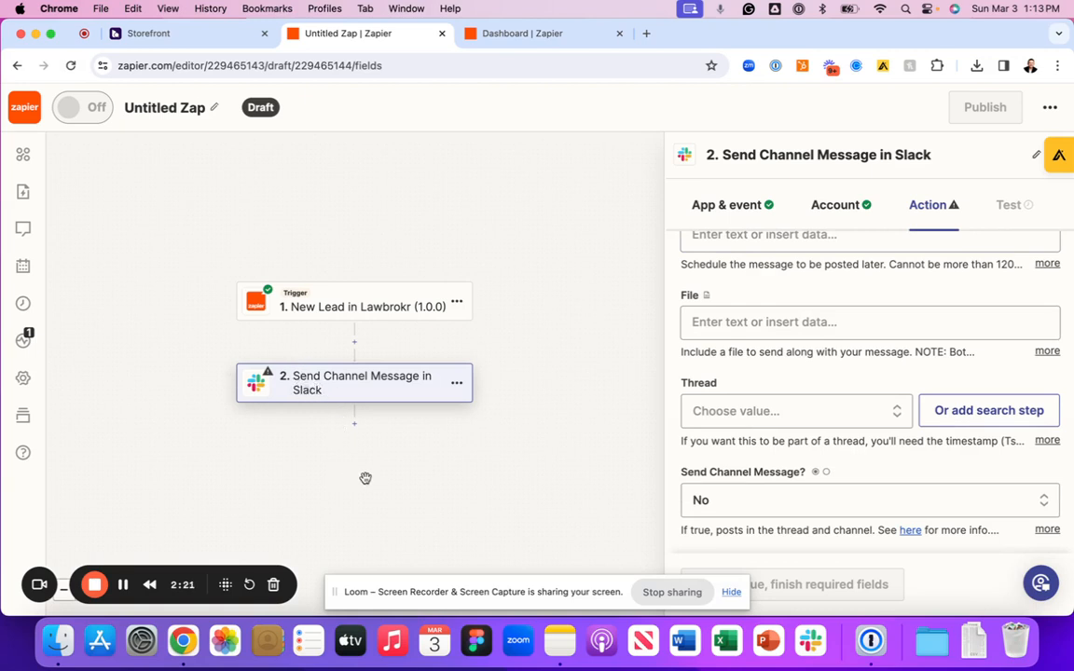
pyautogui.moveTo(402, 476)
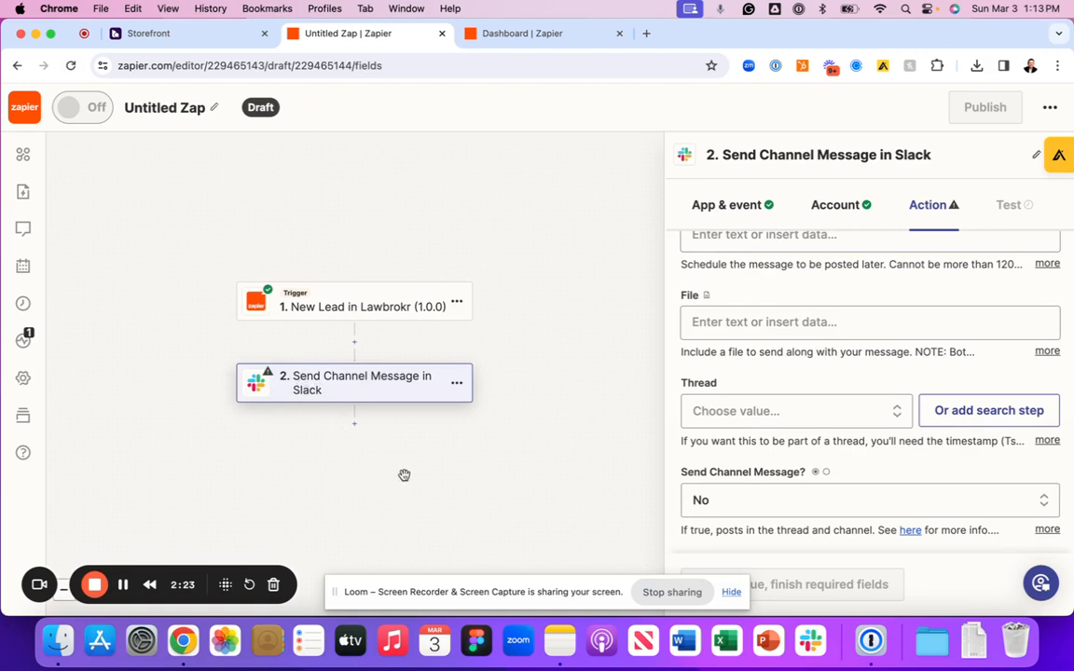